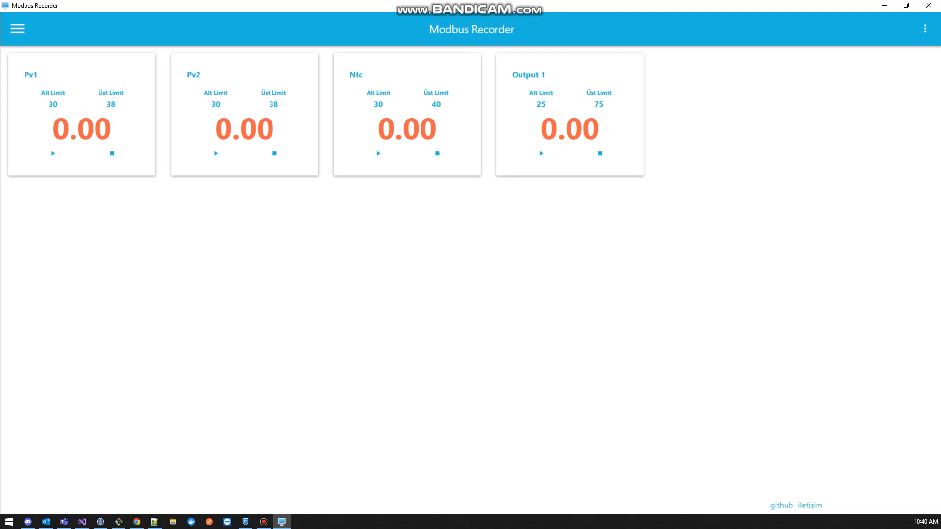
Open the Yeni Kayıt new-record form from the top-right menu button.
left_click(926, 29)
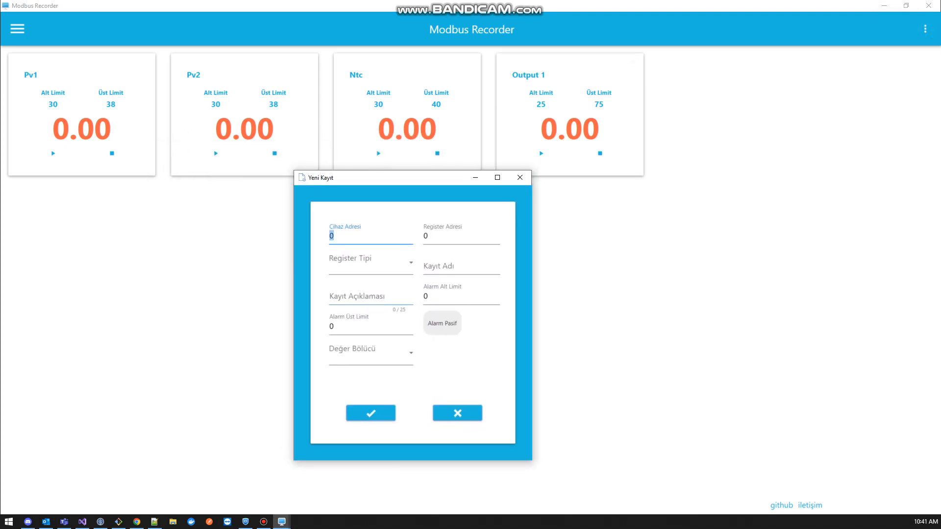
Set the register address to 4 with register type Input Registers.
left_click(460, 236)
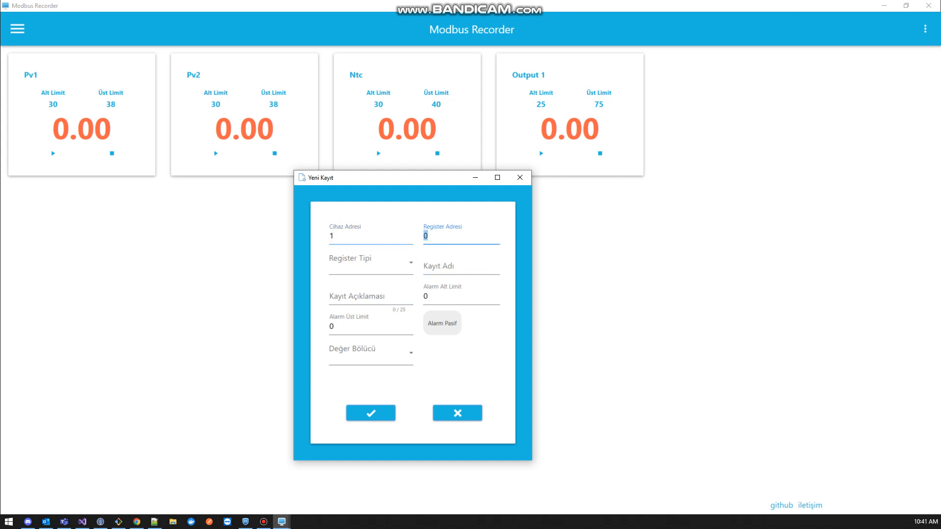
type("5")
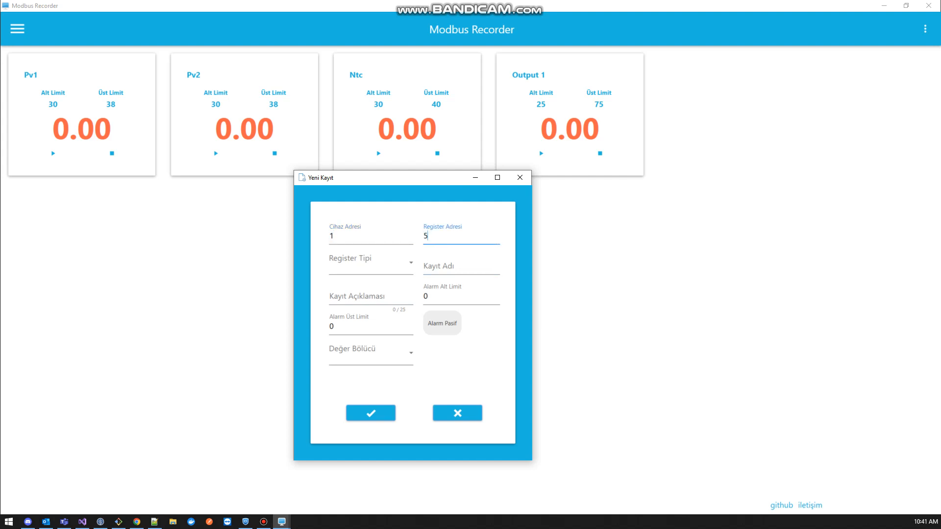
type("4")
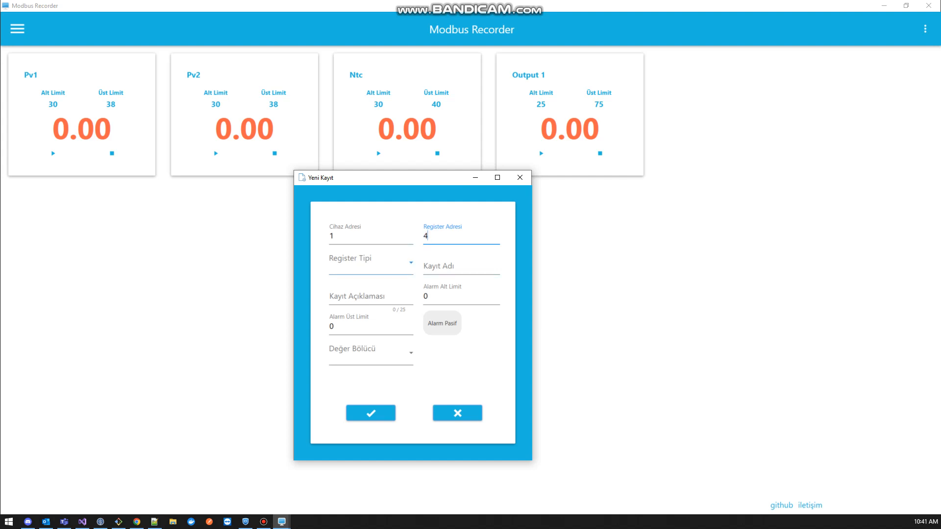
left_click(370, 260)
type("Olut")
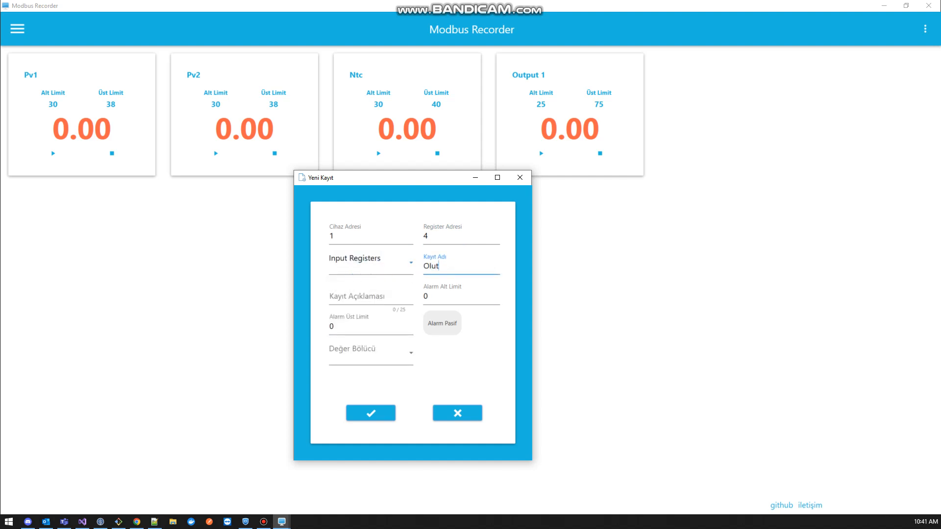
Name the record Output 2, describe it as Current Output, set limits 25–75, activate the alarm.
type("Output 2")
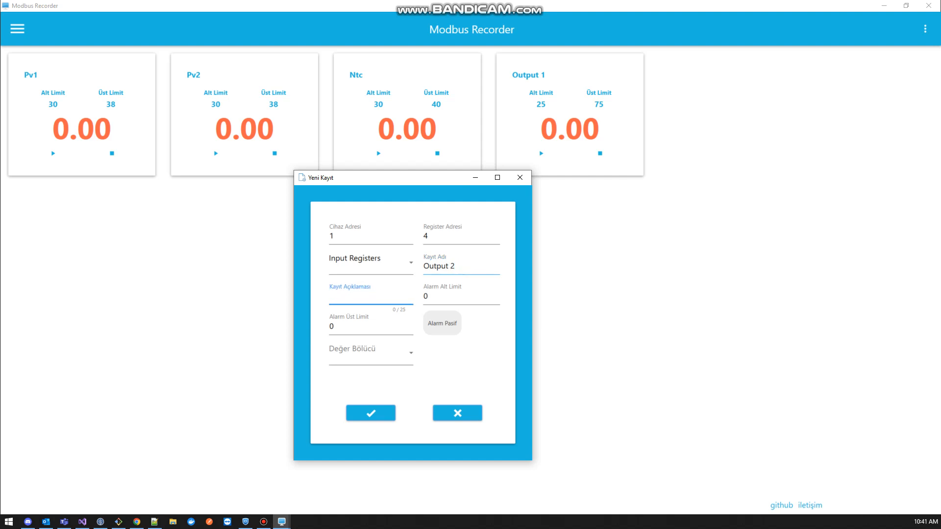
type("Current Output")
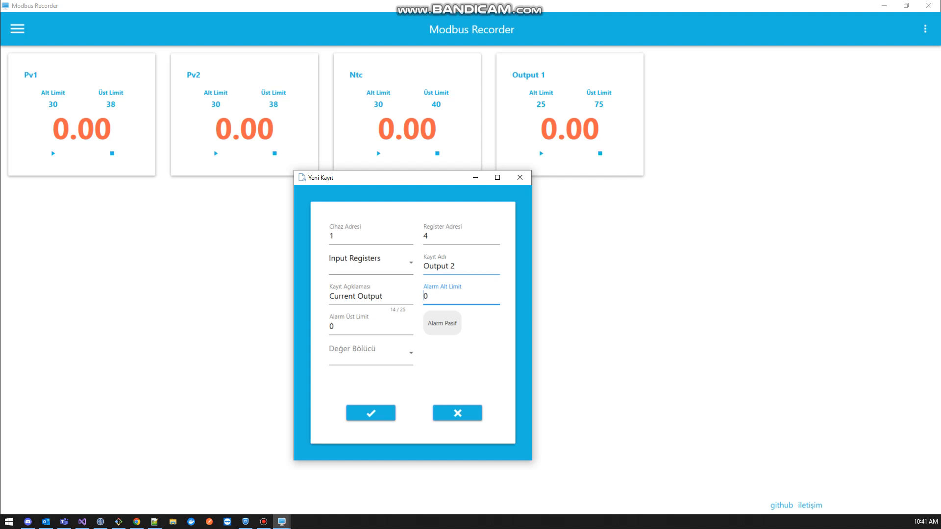
type("250")
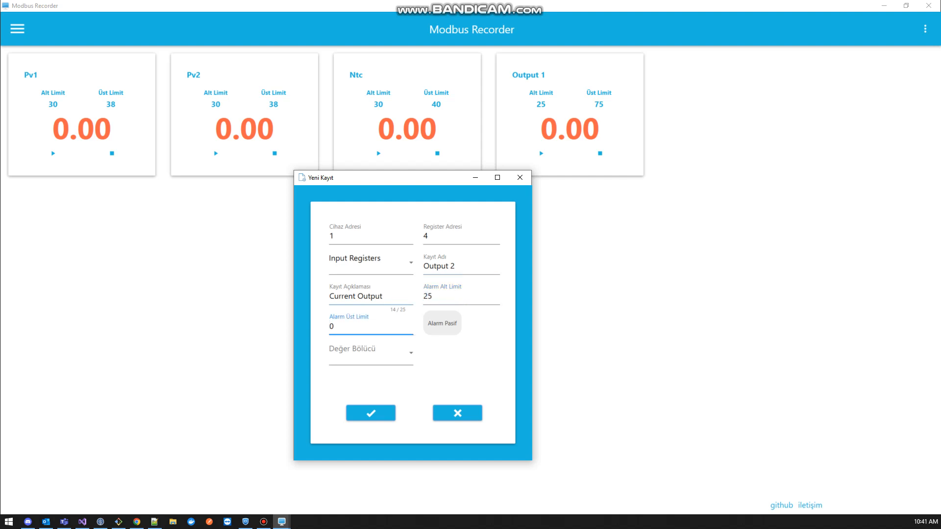
type("75")
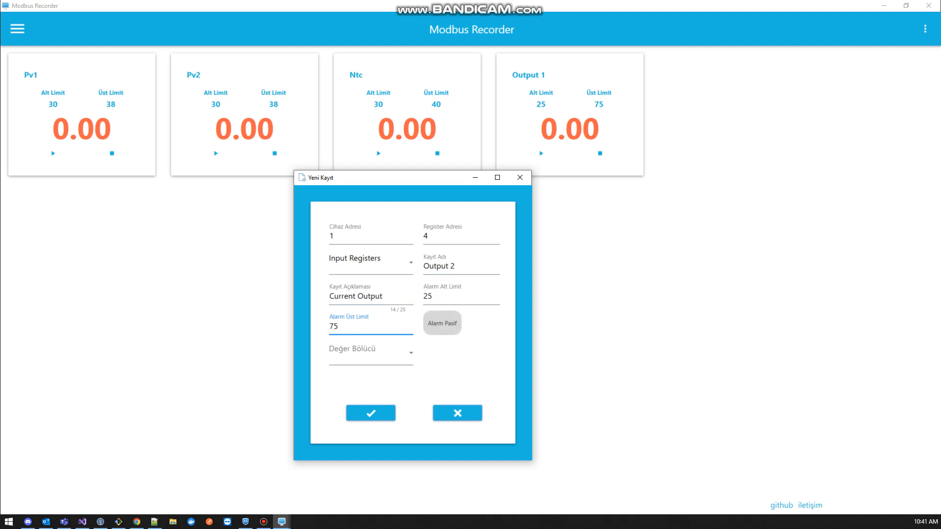
left_click(441, 323)
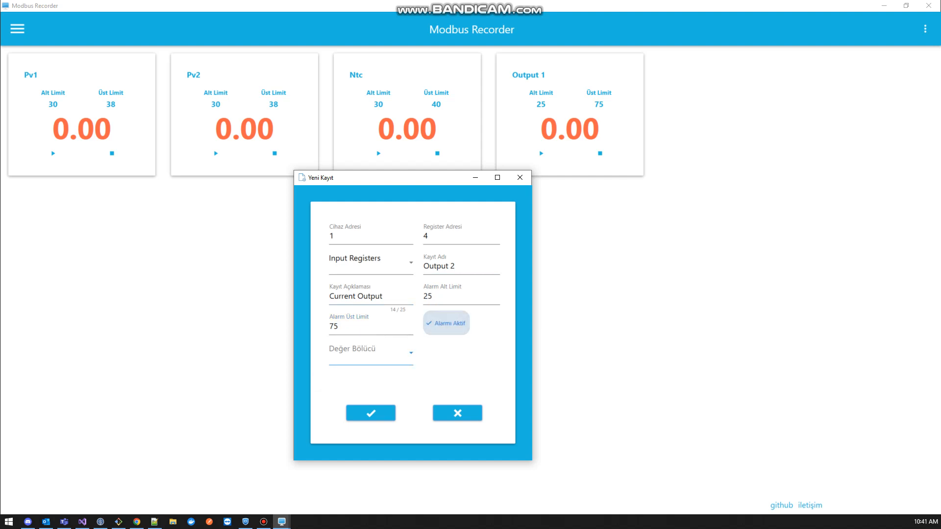
left_click(369, 348)
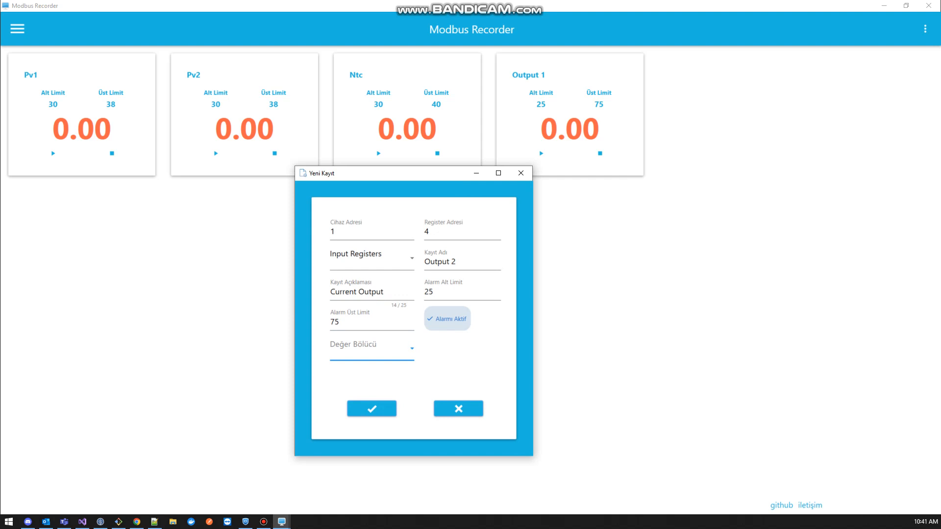
Set Output 2's value divisor to 1 and save the record.
left_click(372, 345)
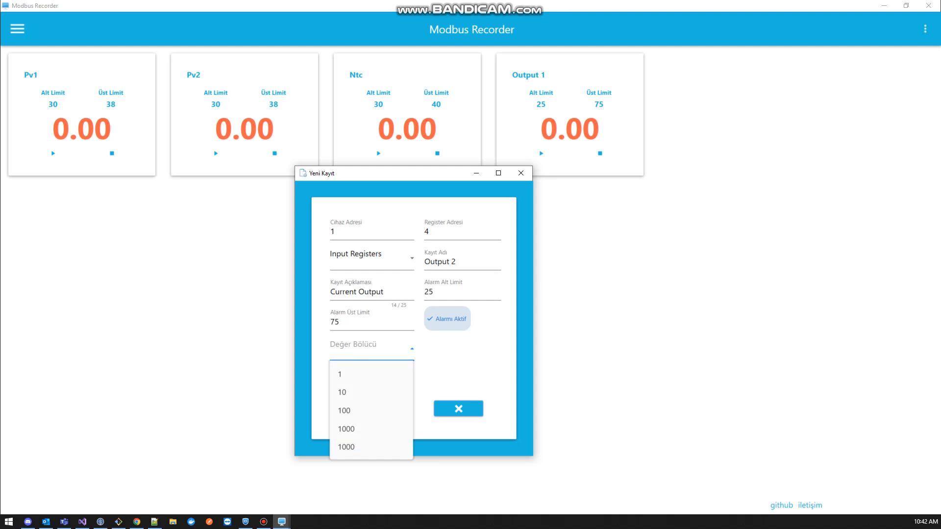
mouse_move(342, 392)
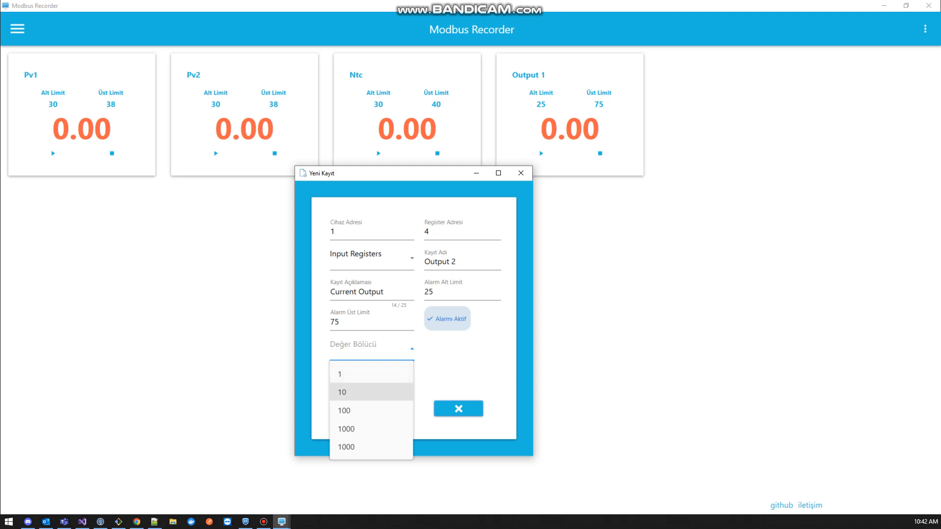
left_click(342, 392)
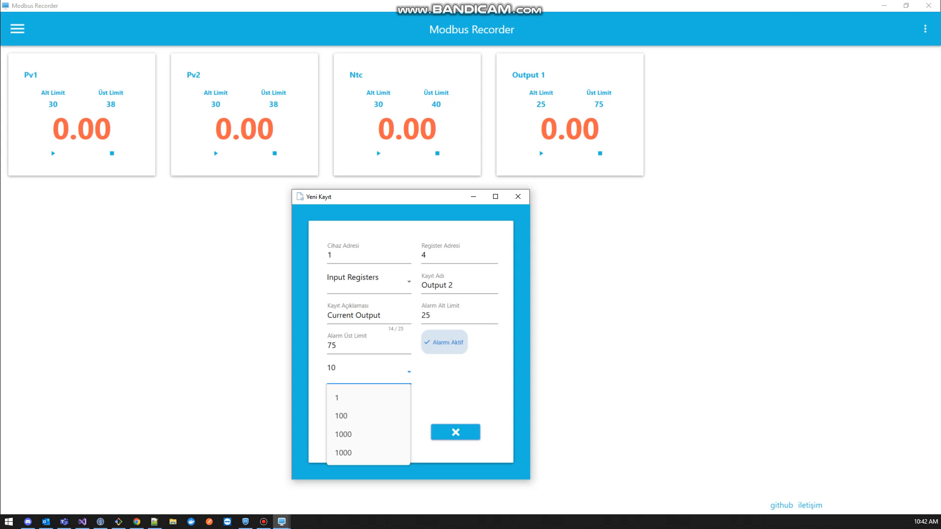
left_click(343, 435)
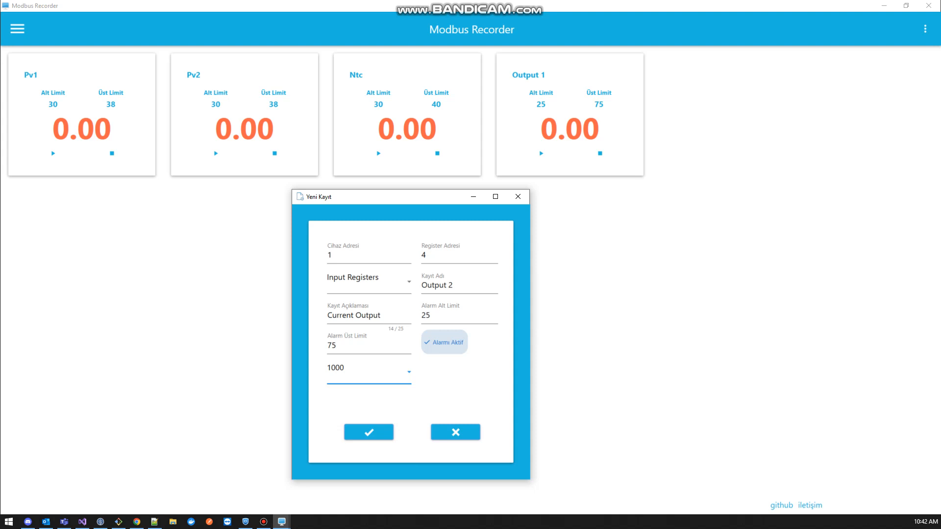
left_click(368, 368)
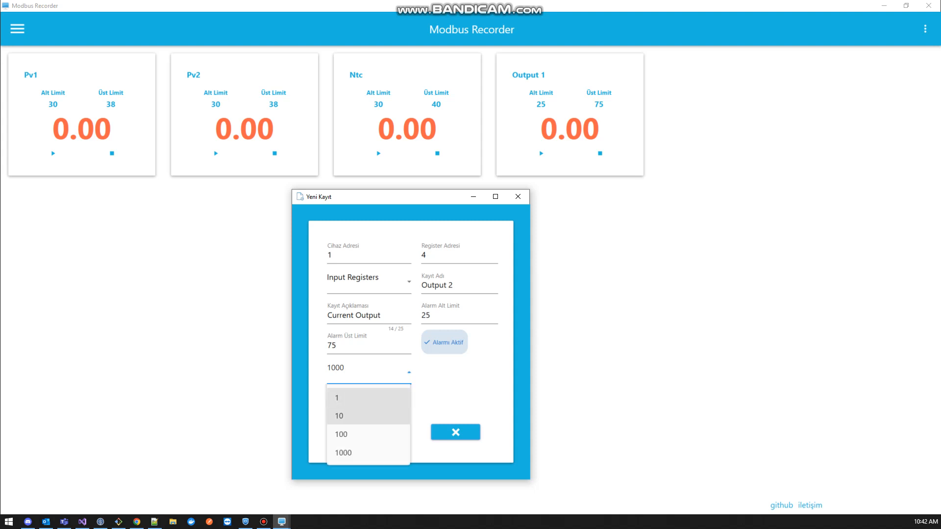
left_click(336, 398)
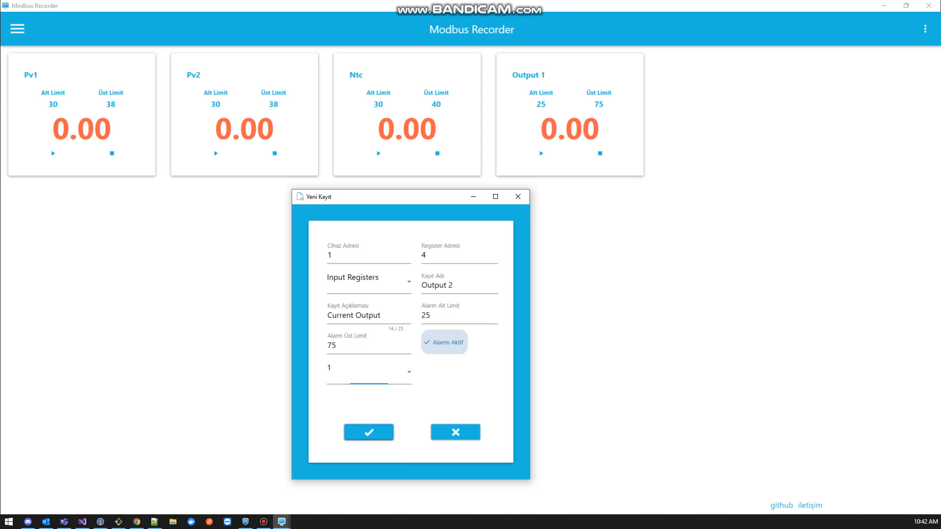
left_click(368, 432)
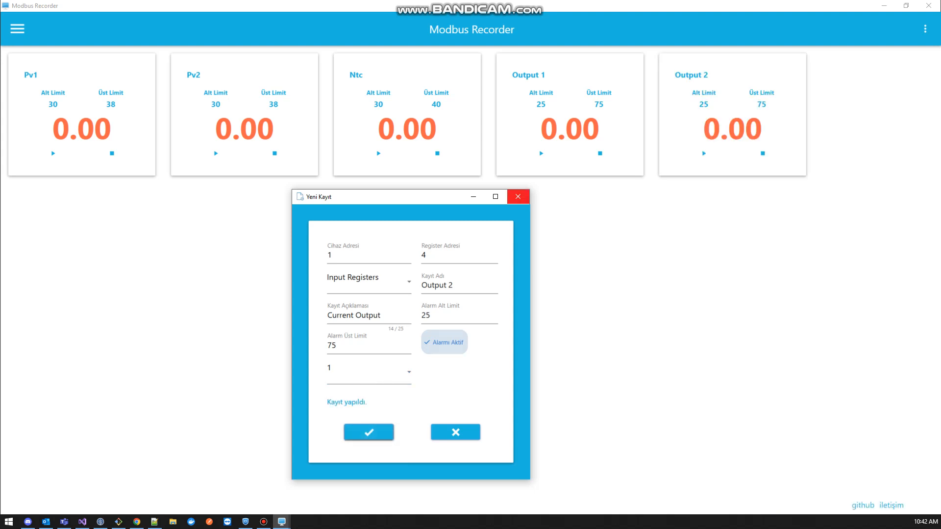
Reopen Output 2's record settings and save them again unchanged with divisor 1.
left_click(17, 29)
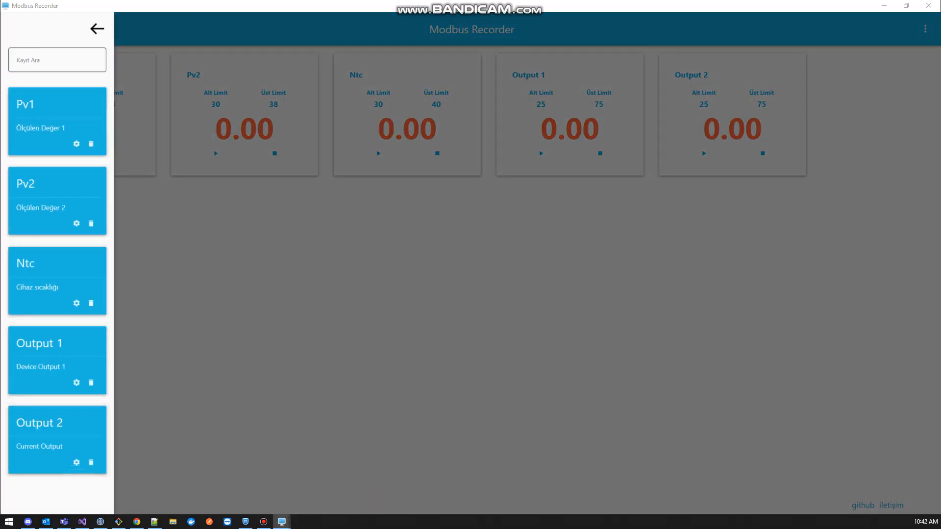
left_click(76, 462)
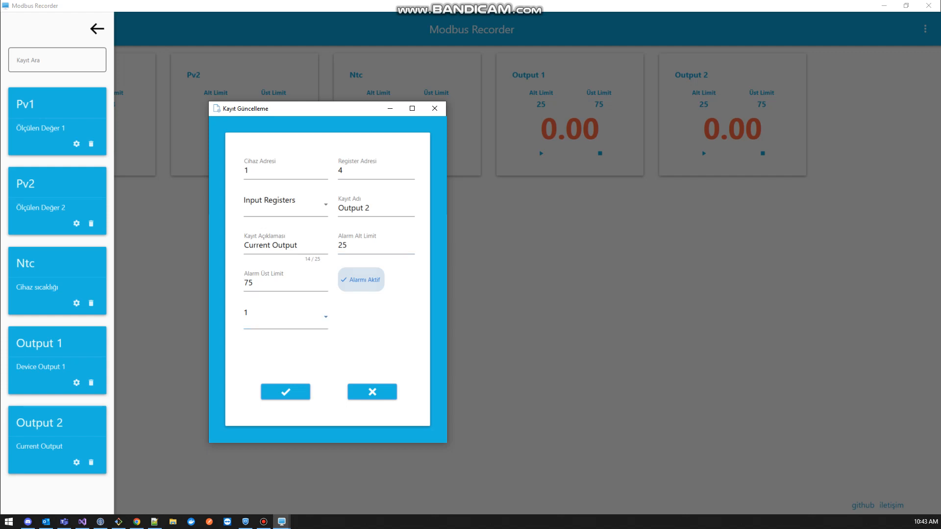
left_click(285, 391)
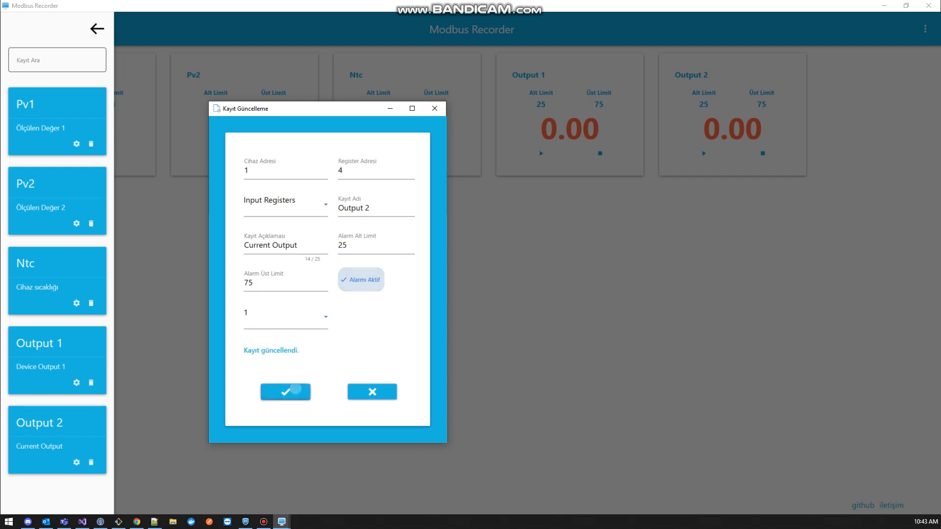
left_click(371, 392)
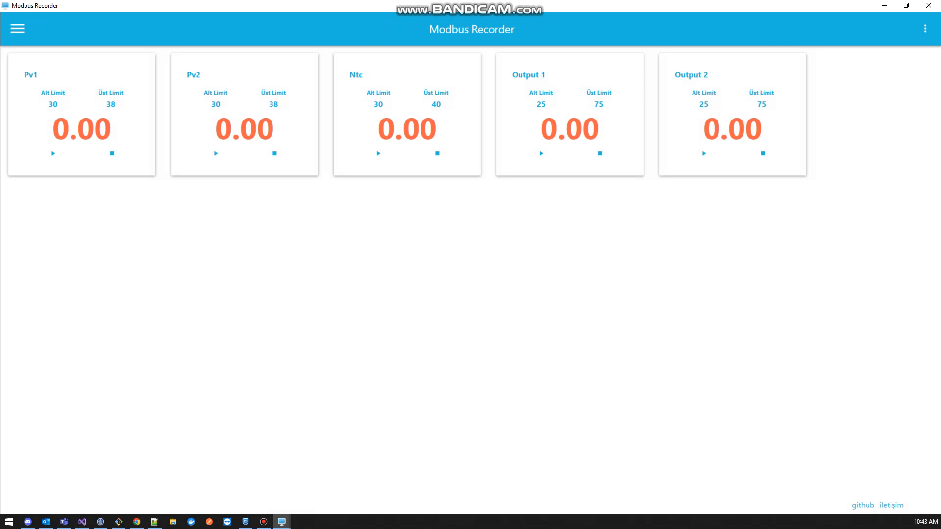
left_click(925, 29)
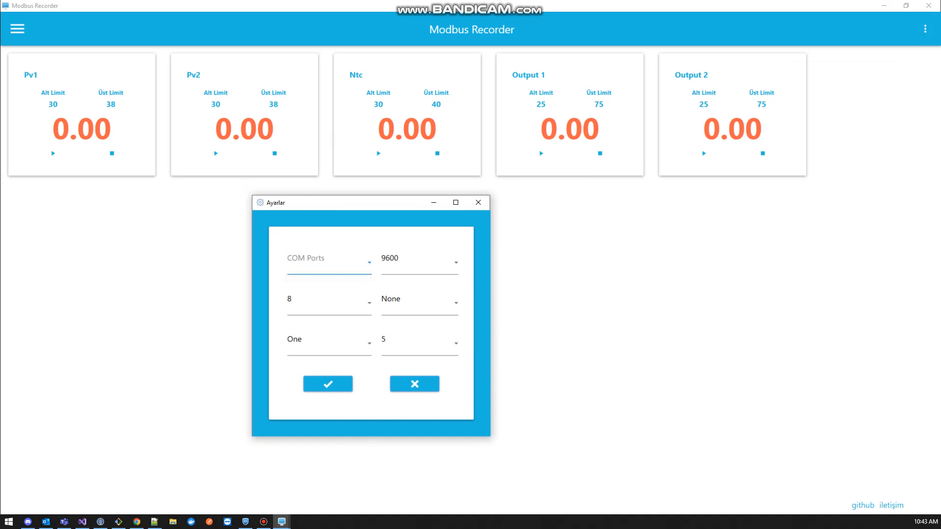
left_click(328, 259)
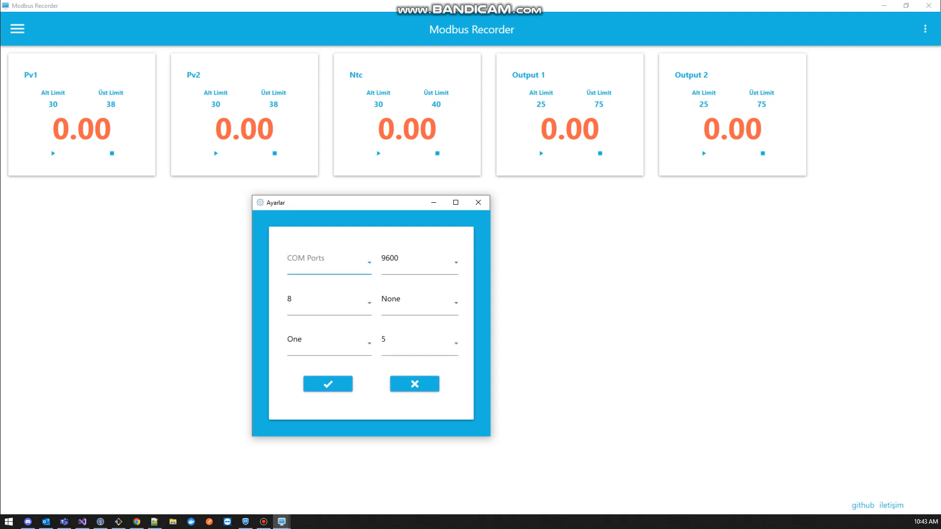
left_click(414, 383)
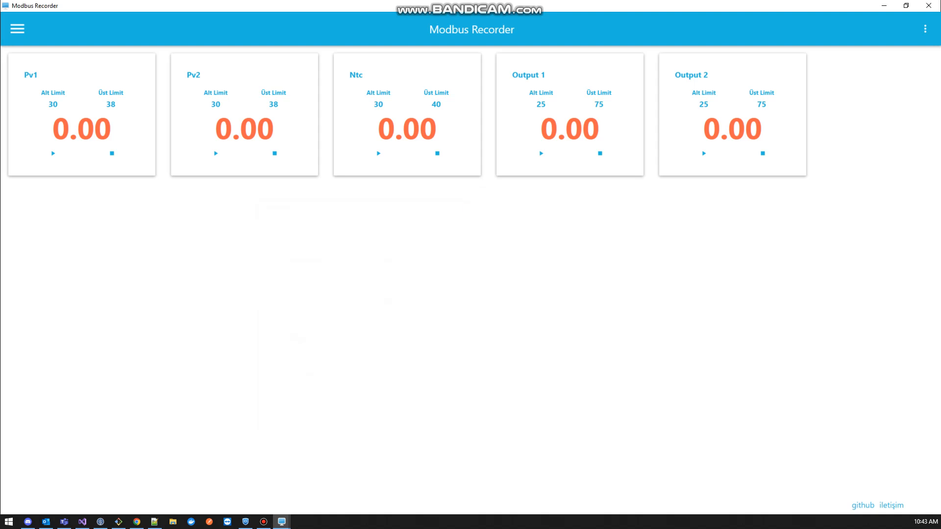
Open the ⋮ main menu listing add record, reports, settings, start all, stop all and close.
left_click(924, 29)
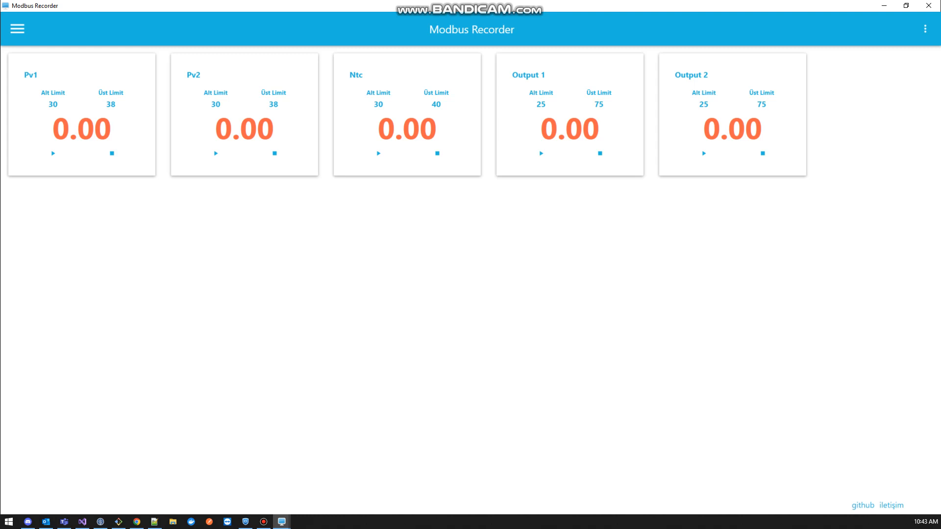
left_click(924, 29)
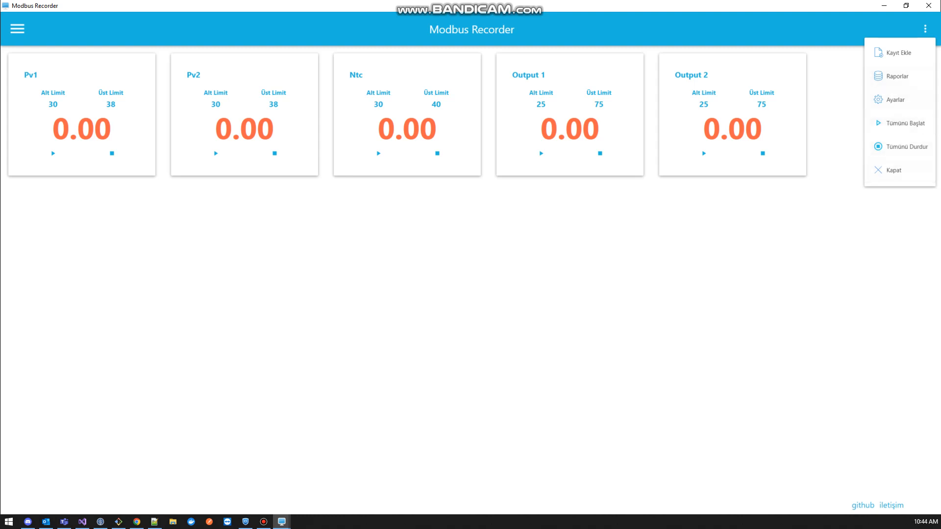
Open Raporlar, show Pv1's report graph, and maximize it to full screen.
left_click(924, 29)
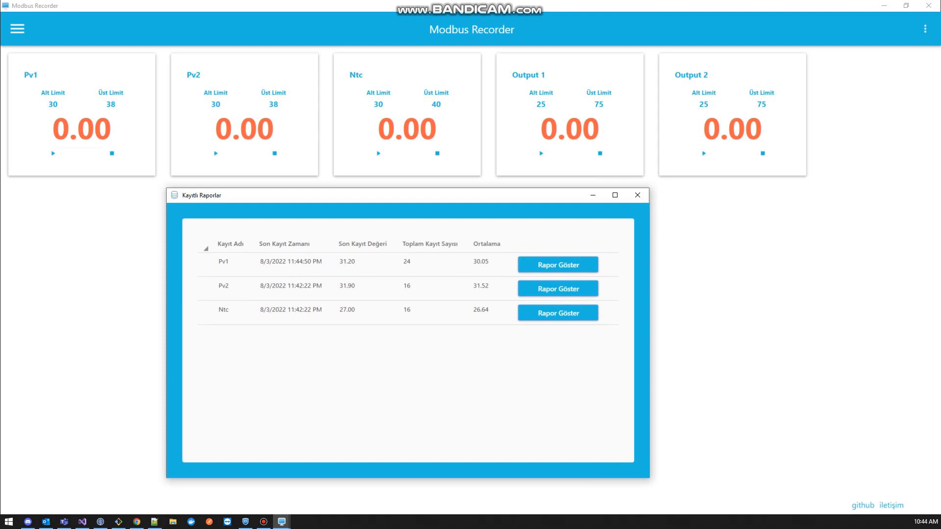
left_click(925, 29)
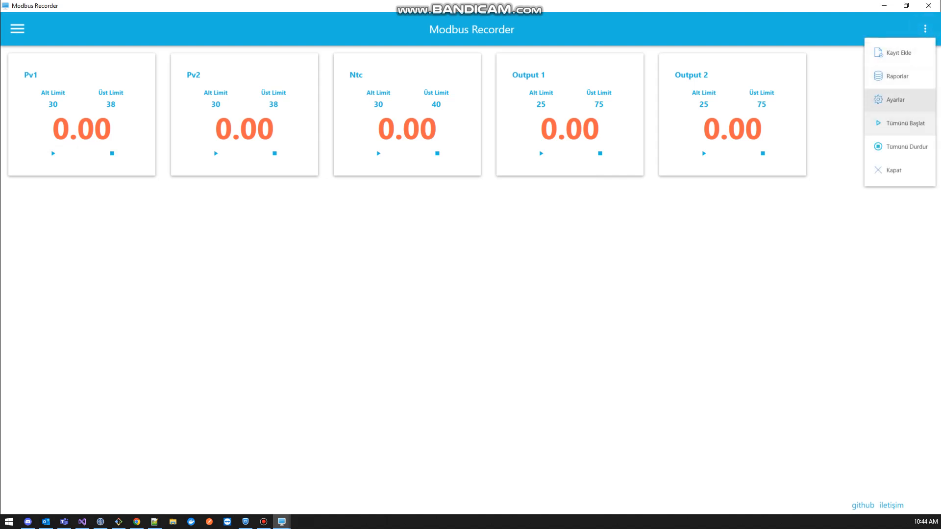
mouse_move(899, 77)
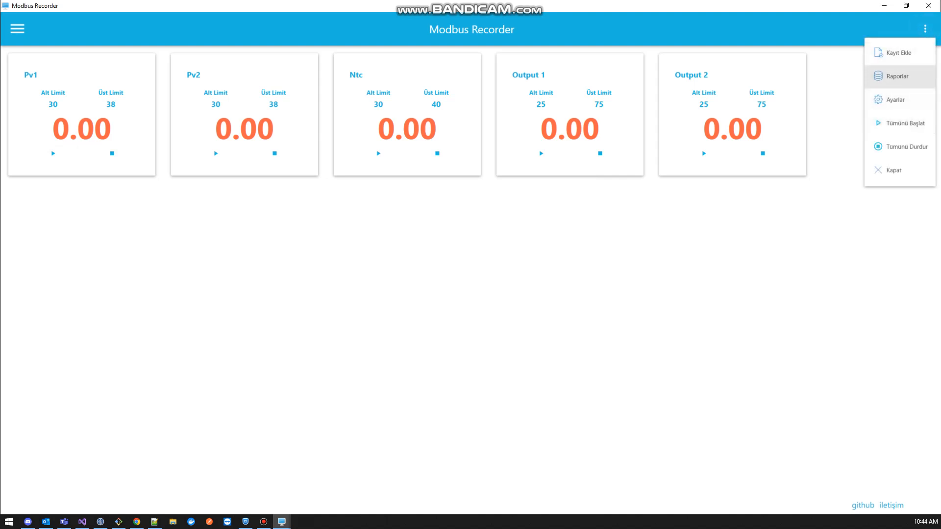
left_click(896, 77)
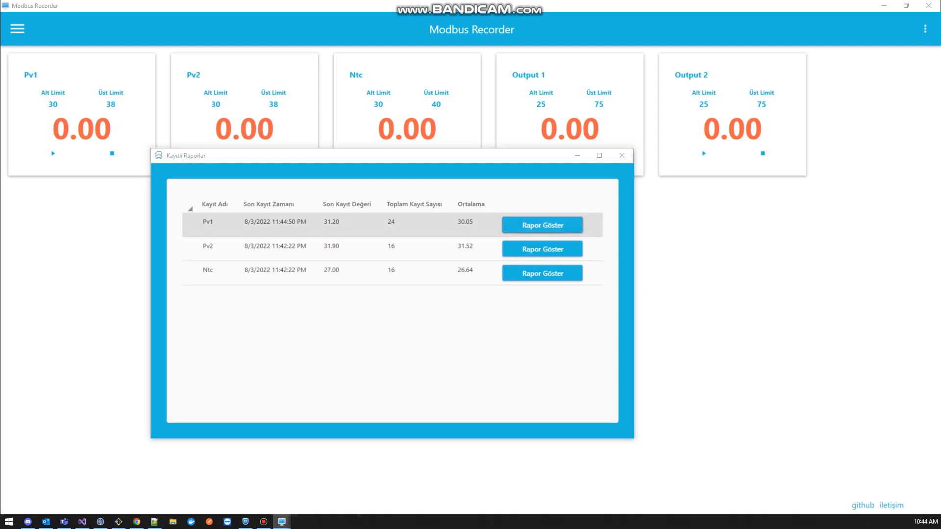
left_click(540, 225)
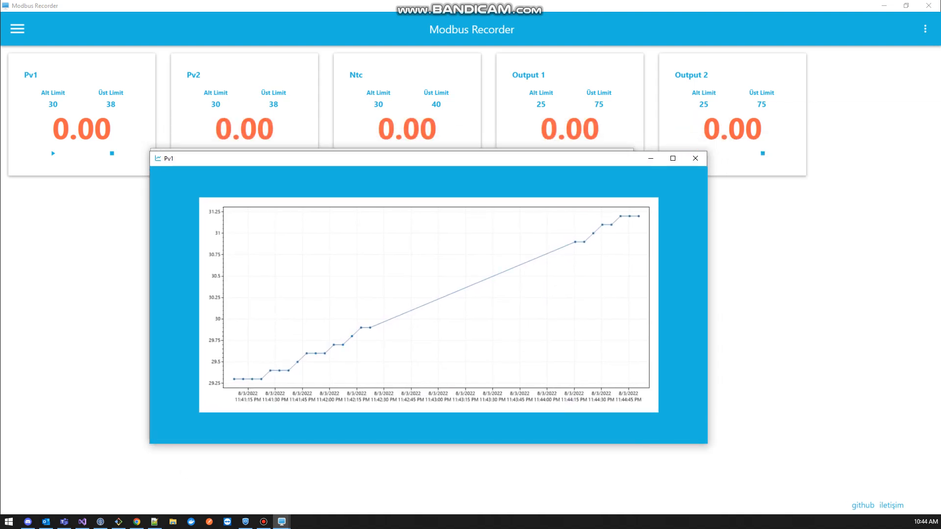
left_click(671, 159)
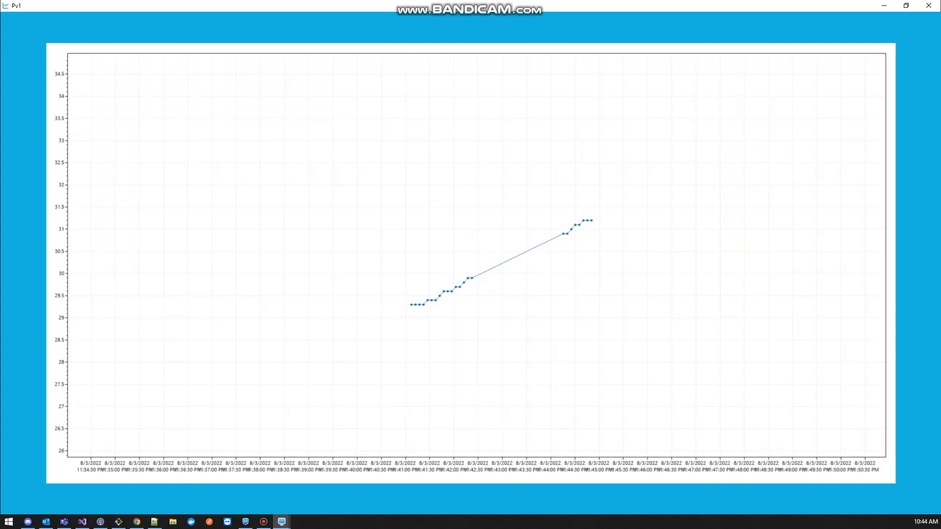